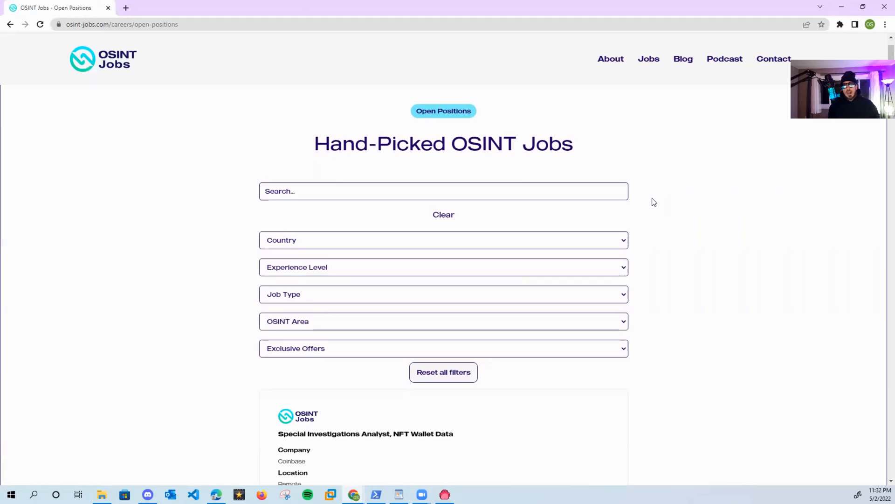
# Open the Coinbase 'Special Investigations Analyst, NFT Wallet Data' listing from OSINT Jobs
pyautogui.click(366, 434)
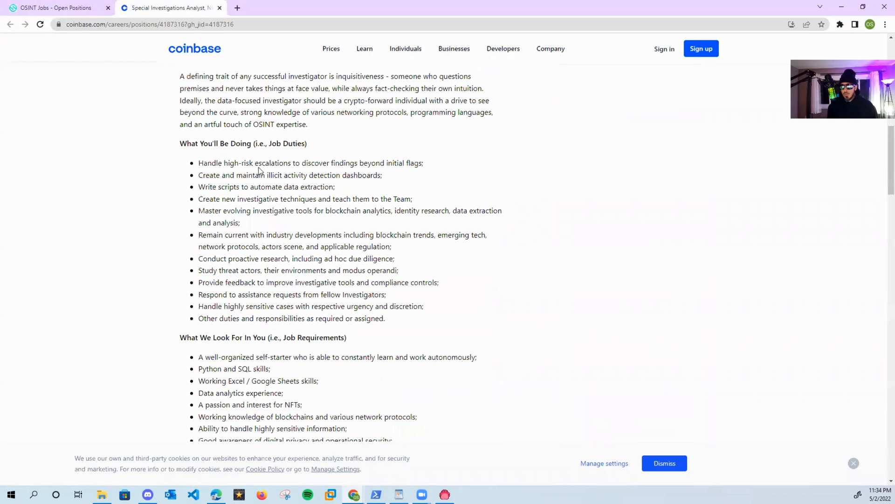
pyautogui.scroll(3)
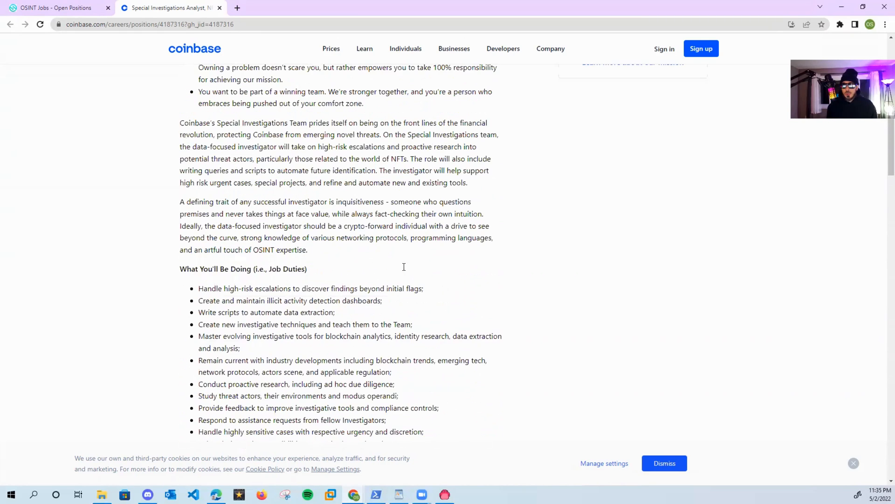
pyautogui.click(56, 8)
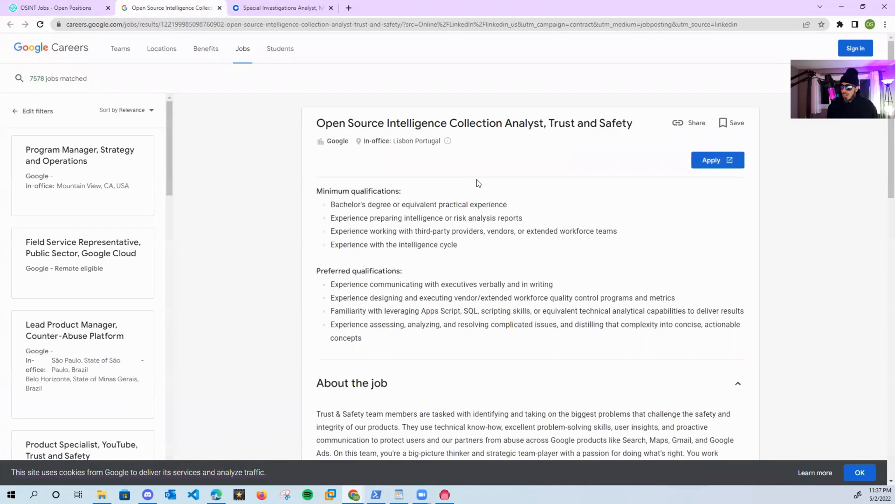
pyautogui.moveTo(437, 231)
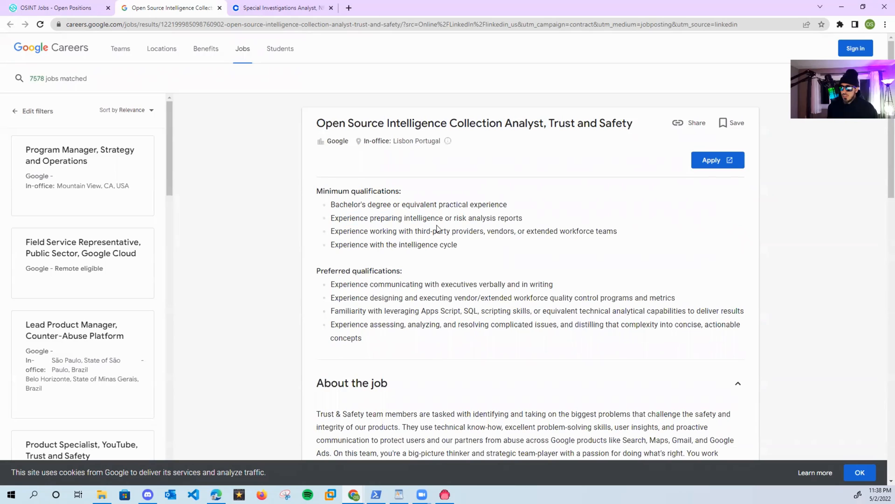
# Scroll down the Lisbon OSINT Collection Analyst posting to its qualifications
pyautogui.scroll(-3)
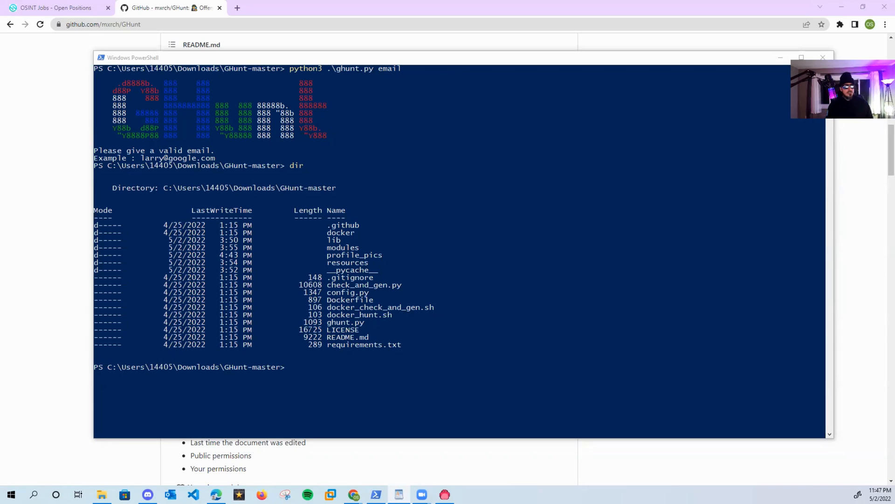
# Enter 'python3 .\check_and_gen.py' in PowerShell within the GHunt-master folder
pyautogui.write('python3 .\\check_and_gen.py')
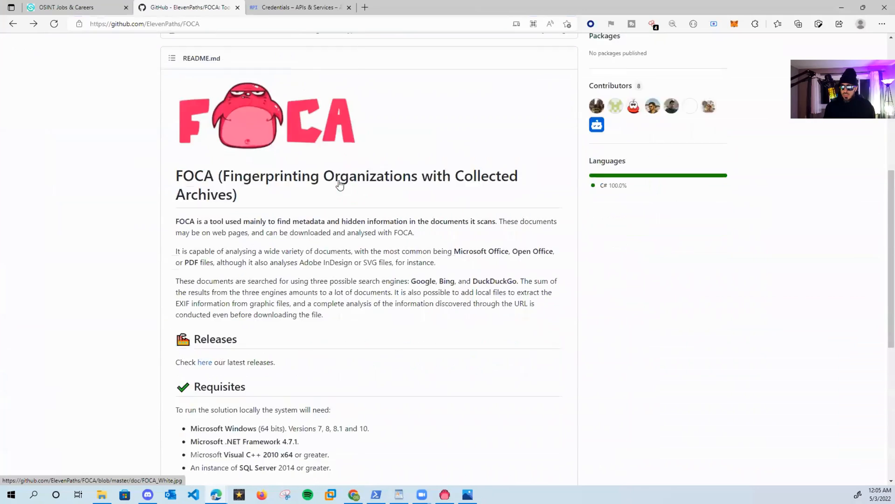
# Switch to the Google Cloud Credentials tab for the API FOCA Project
pyautogui.click(302, 7)
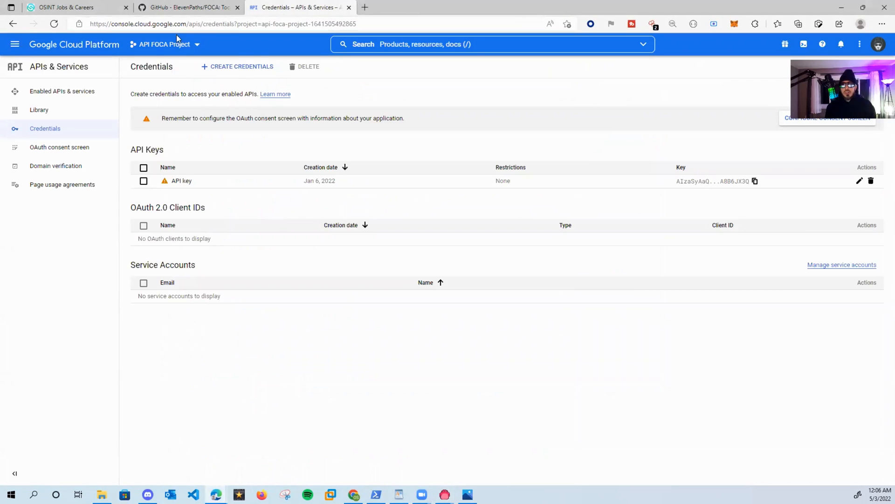